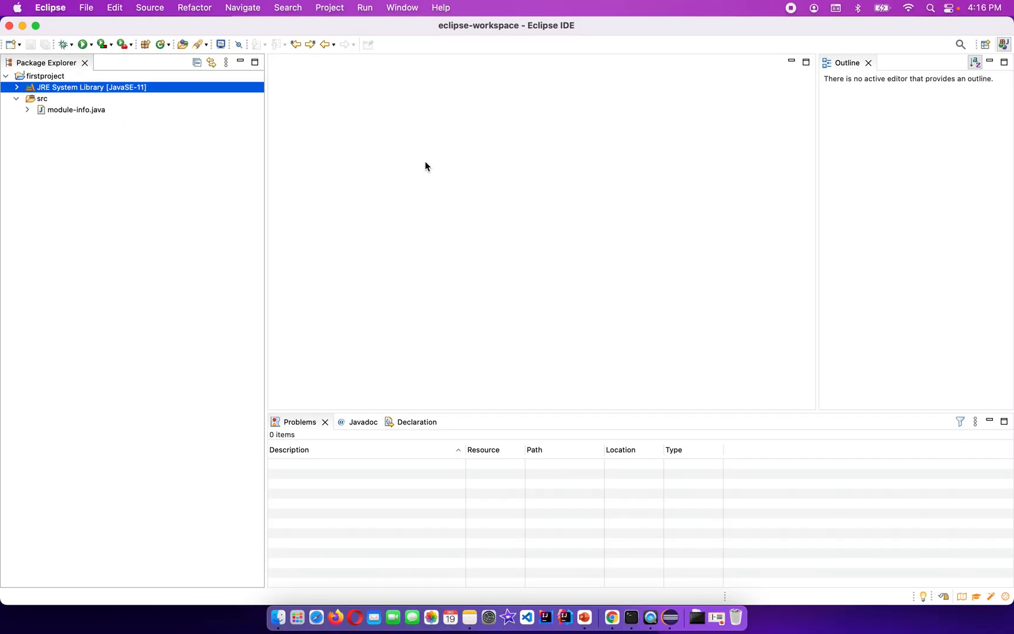
mouse_move(140, 89)
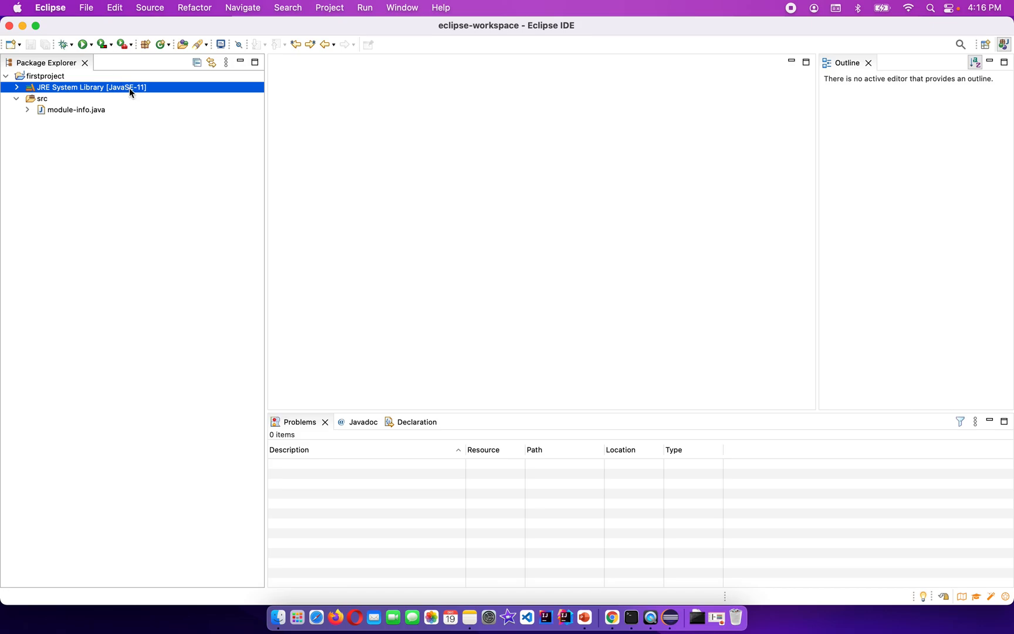
mouse_move(290, 169)
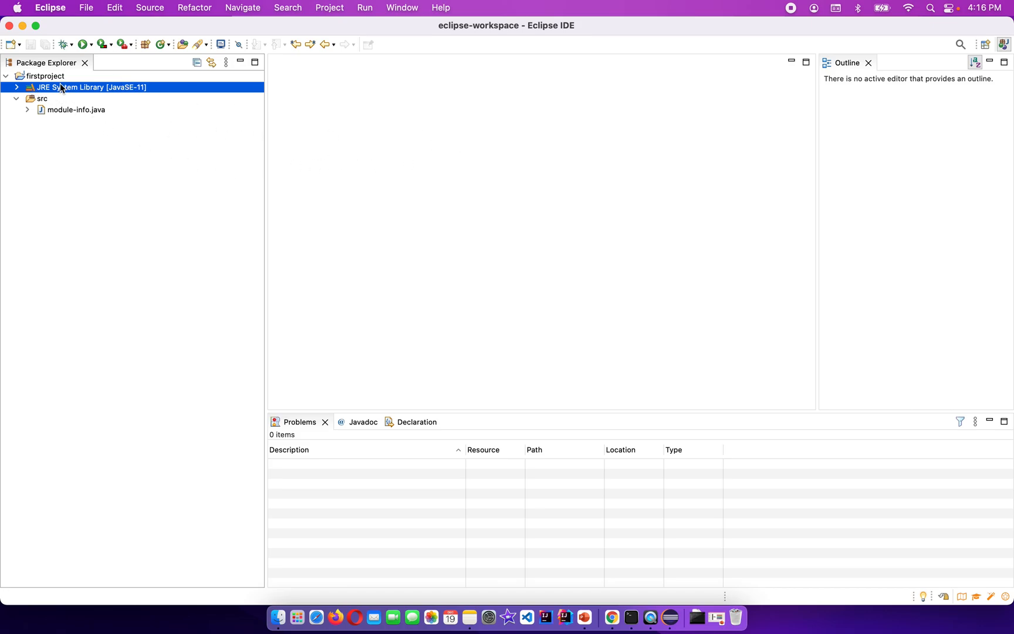
- Open the Eclipse application menu in the macOS menu bar
left_click(49, 8)
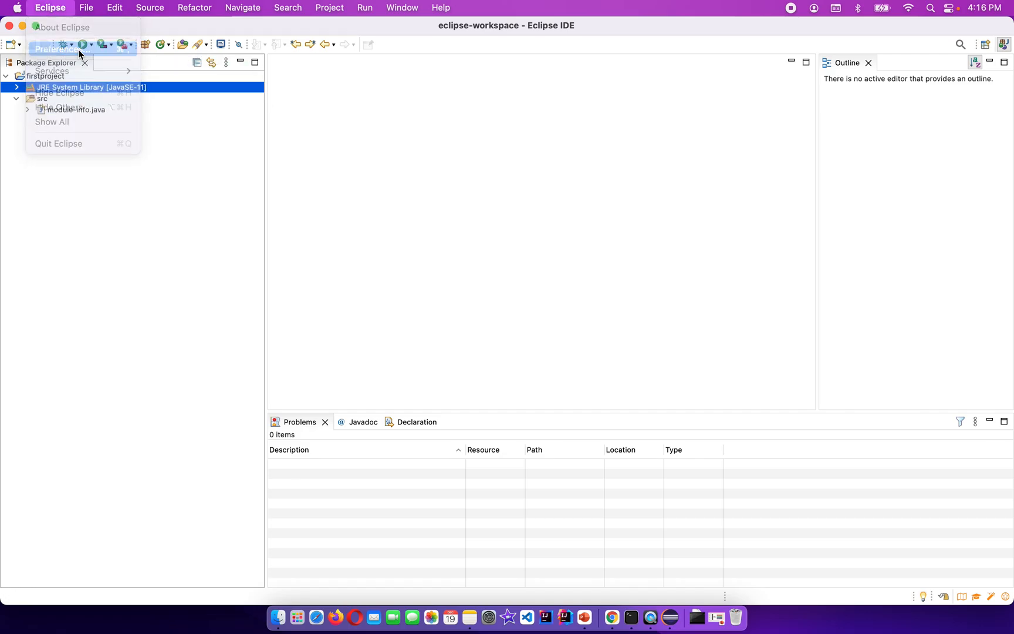
- Filter Preferences by 'jdk' and edit the Java SE 11.0.10 entry under Installed JREs
left_click(56, 48)
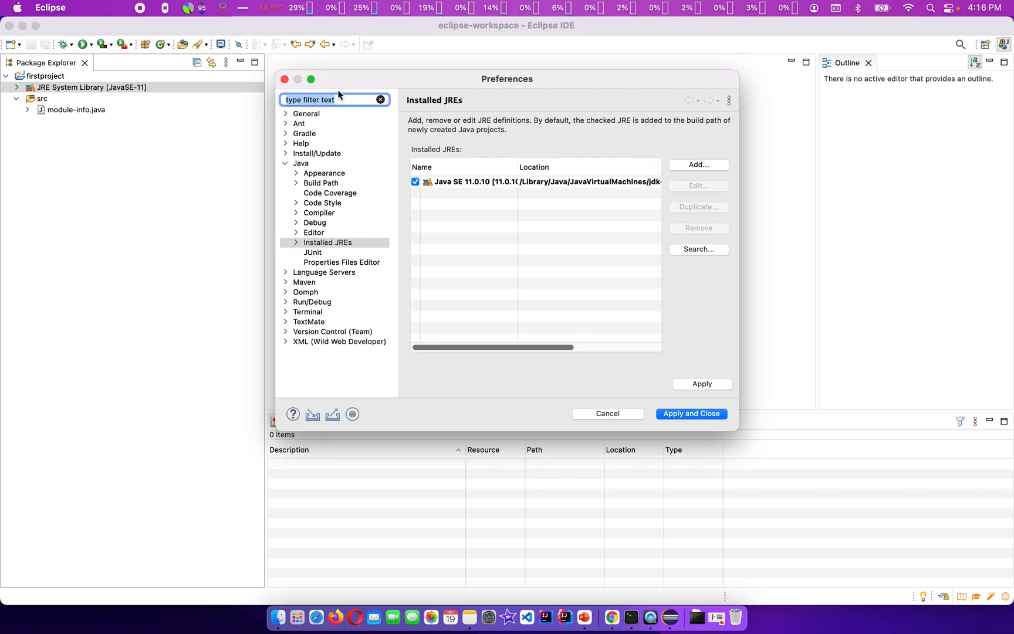
type("hava")
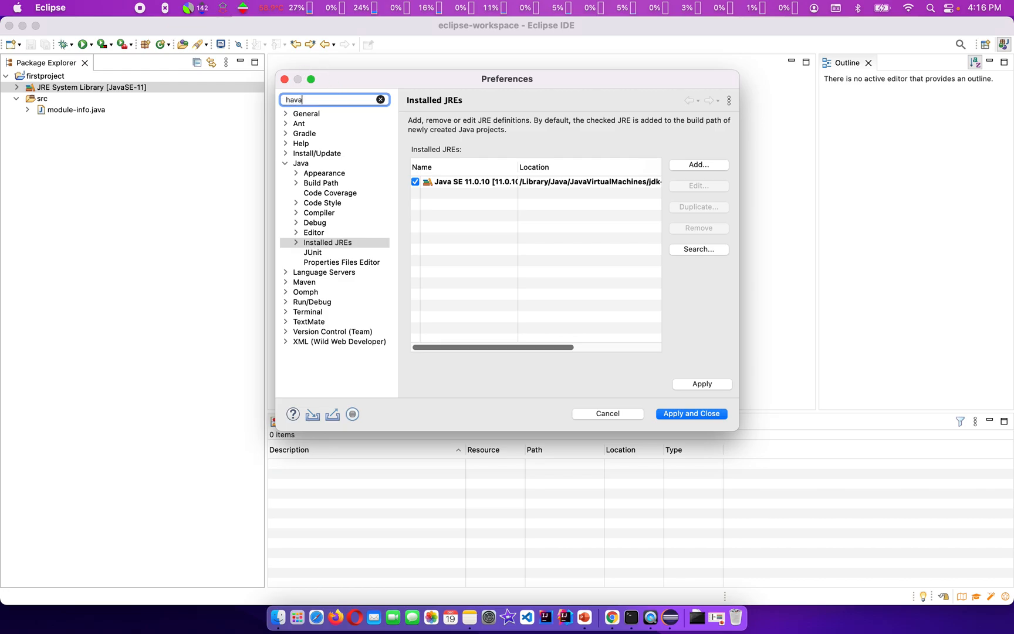
type("jdk")
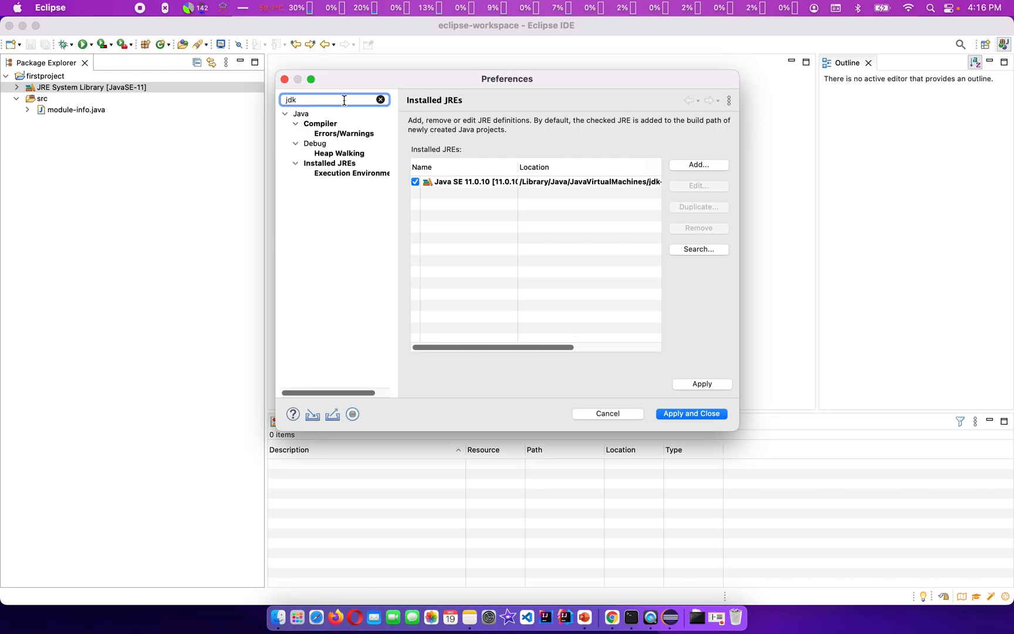
left_click(330, 162)
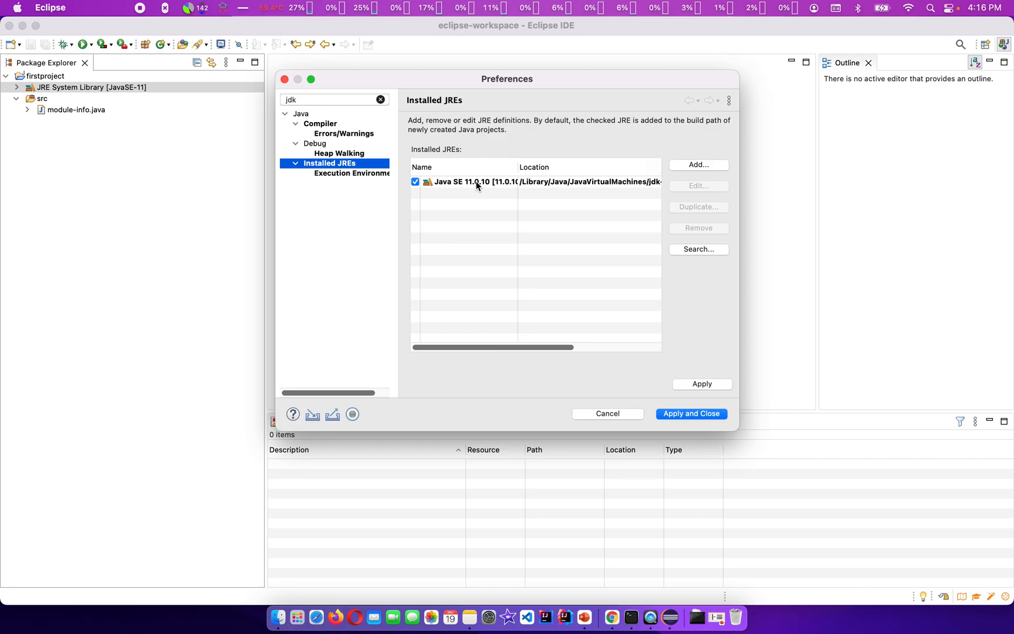
left_click(475, 181)
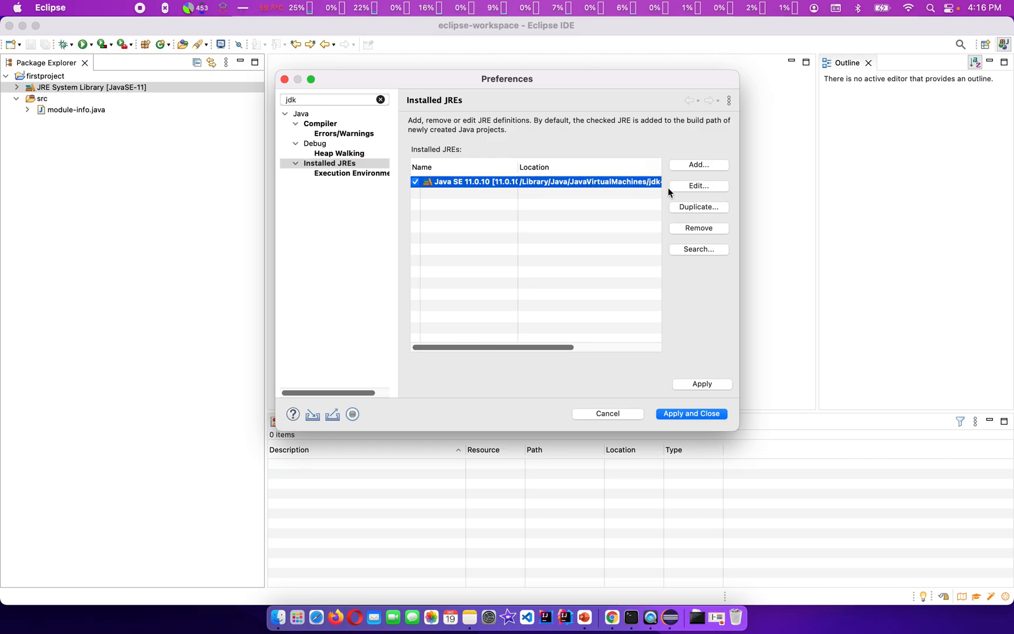
left_click(699, 186)
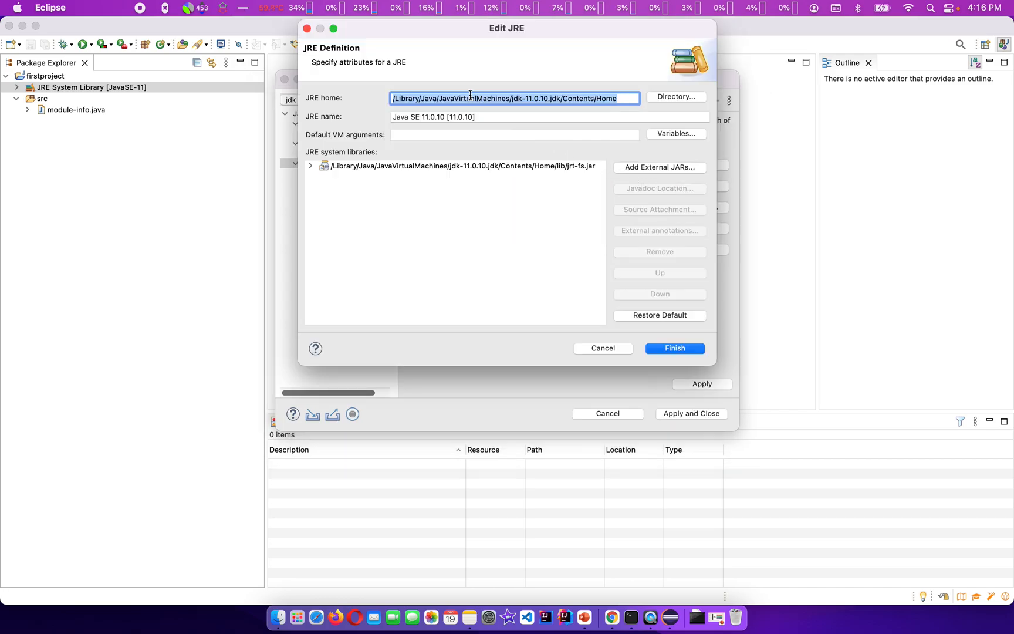
- Set the JRE home directory to the jdk-17.0.1 Home folder
left_click(490, 98)
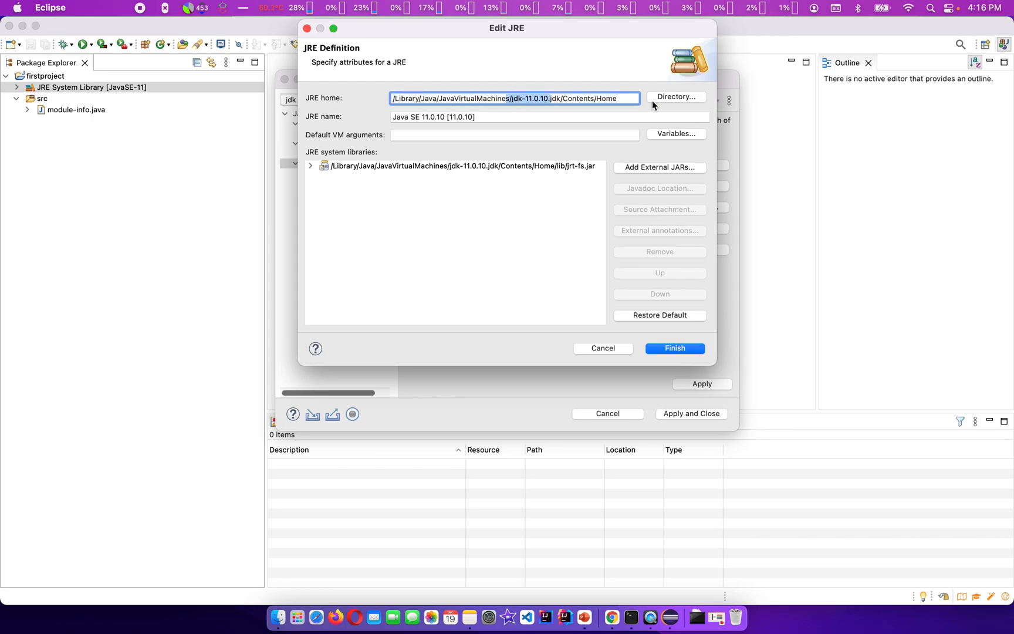
left_click(676, 96)
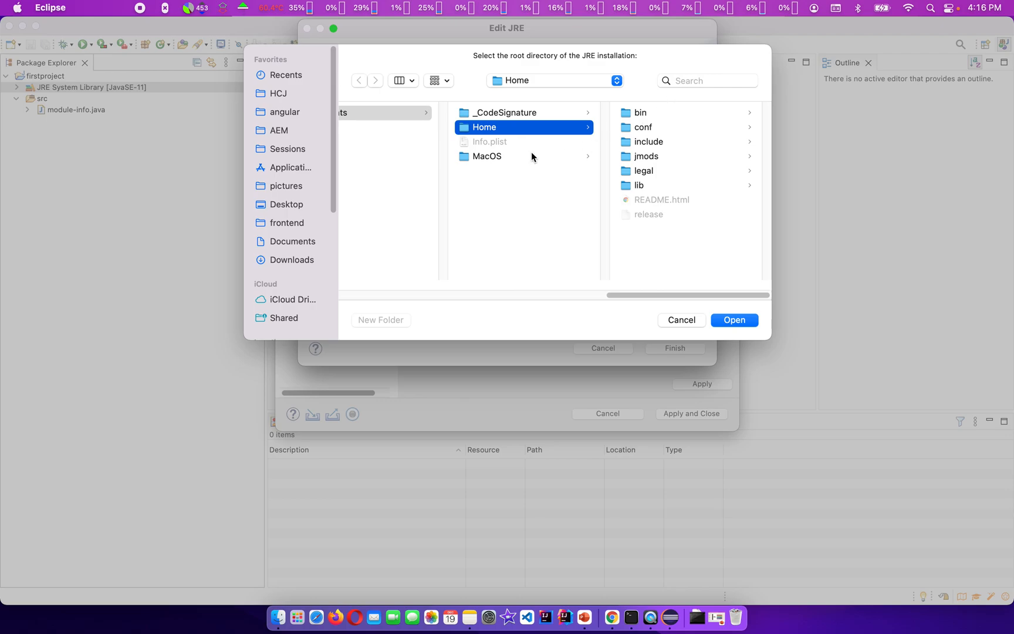
left_click_drag(617, 295, 560, 295)
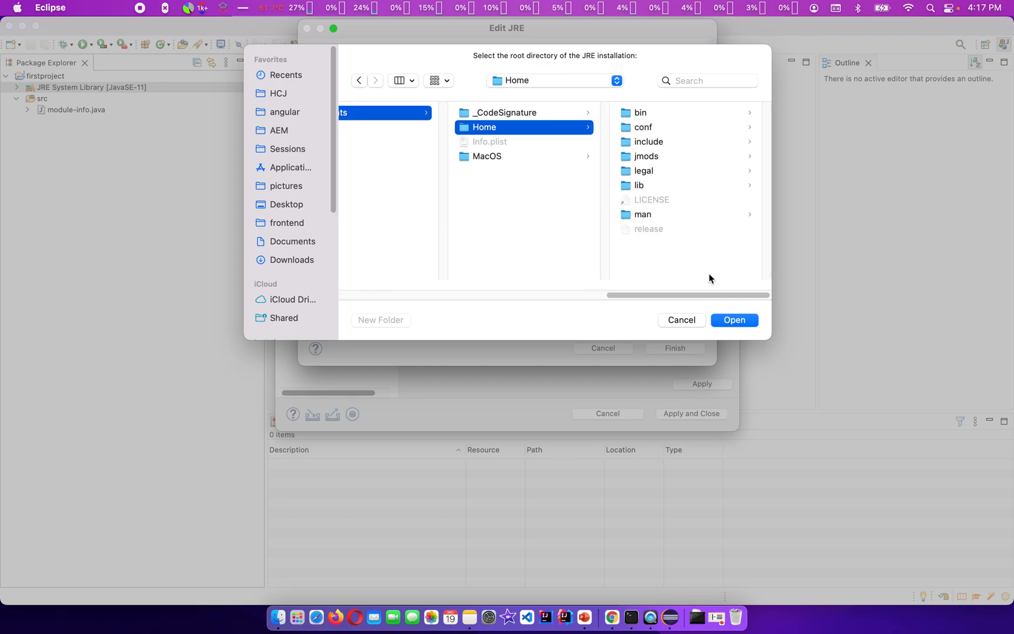
left_click(734, 320)
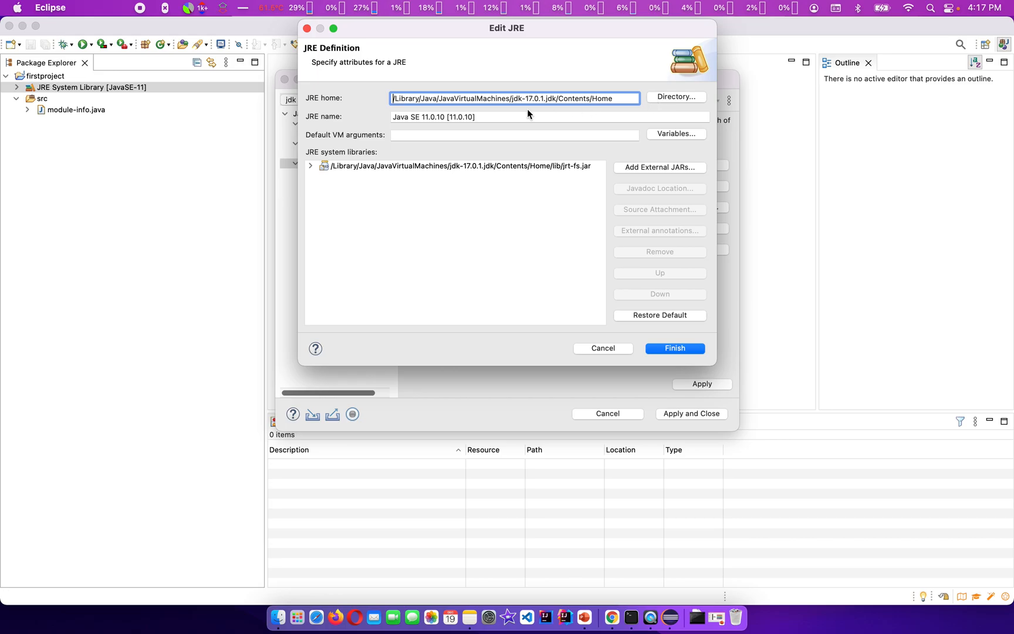
- Rename the JRE to 'Java SE 17', finish, and apply and close Preferences
left_click(496, 117)
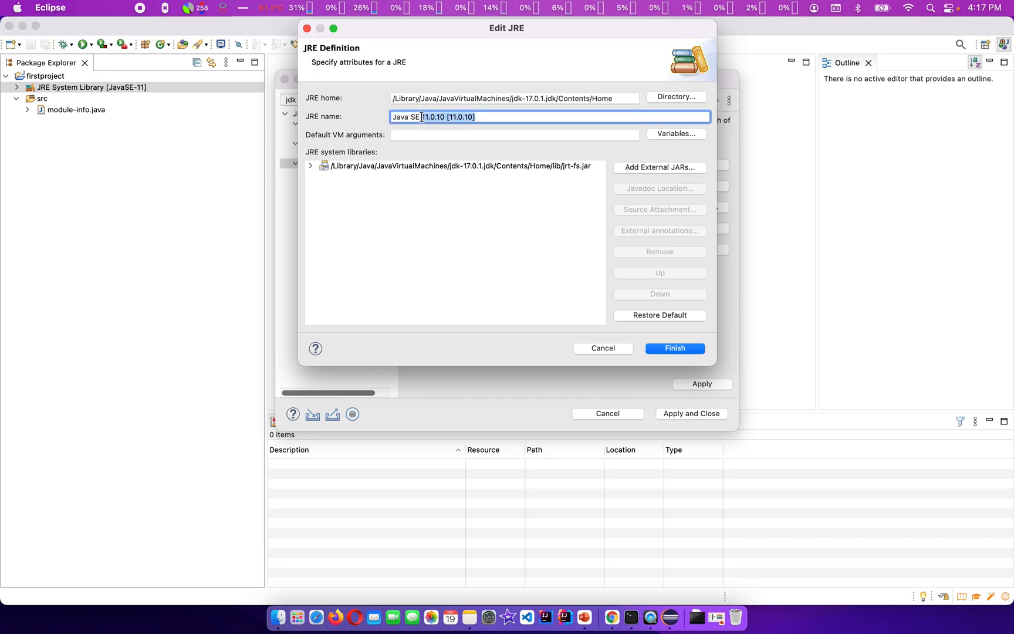
type("Java SE 17")
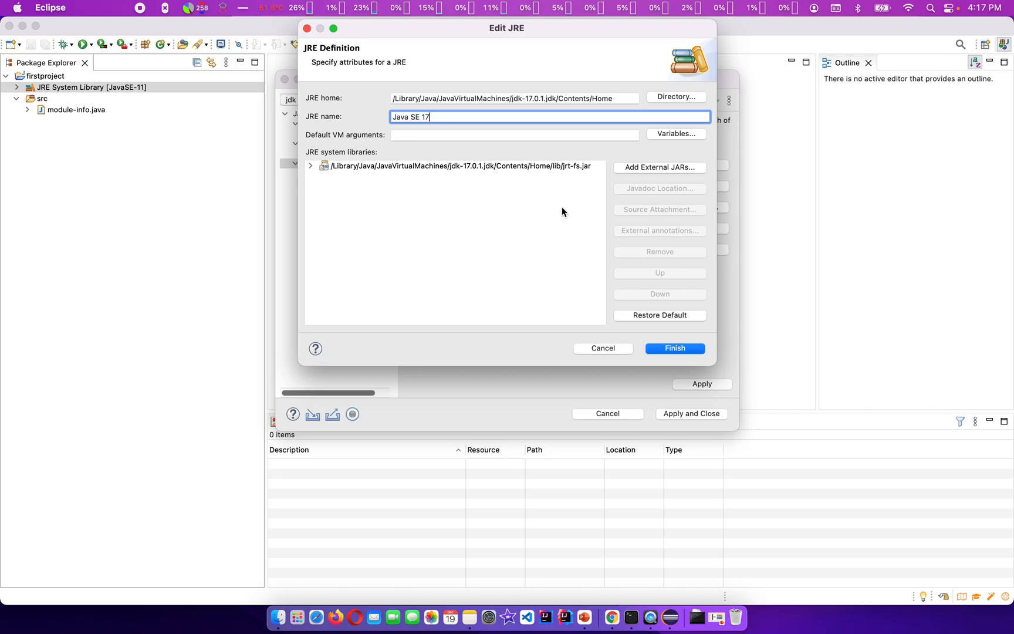
left_click(675, 348)
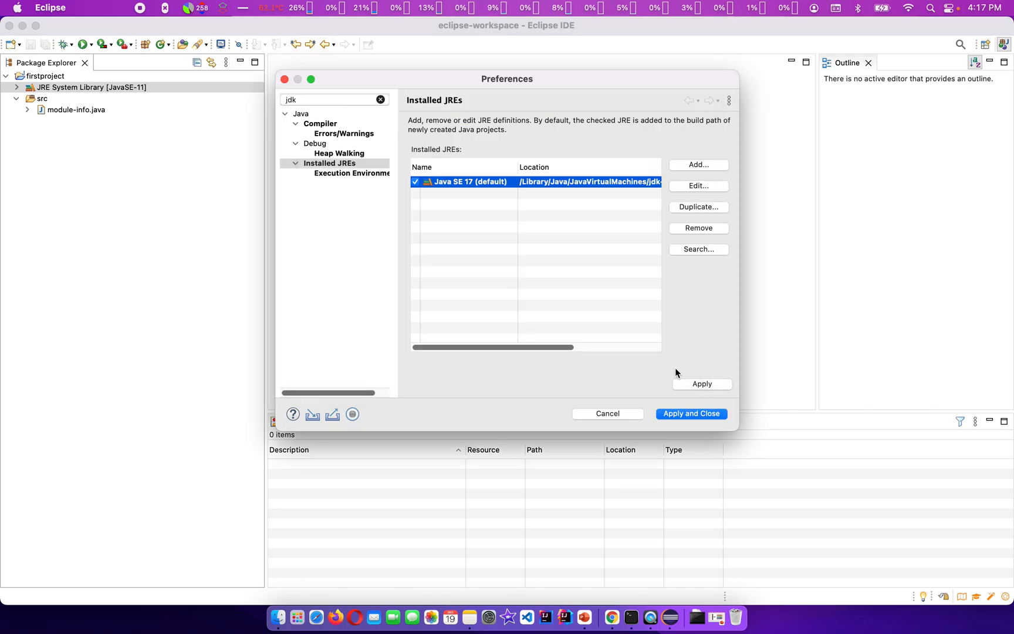
left_click(691, 413)
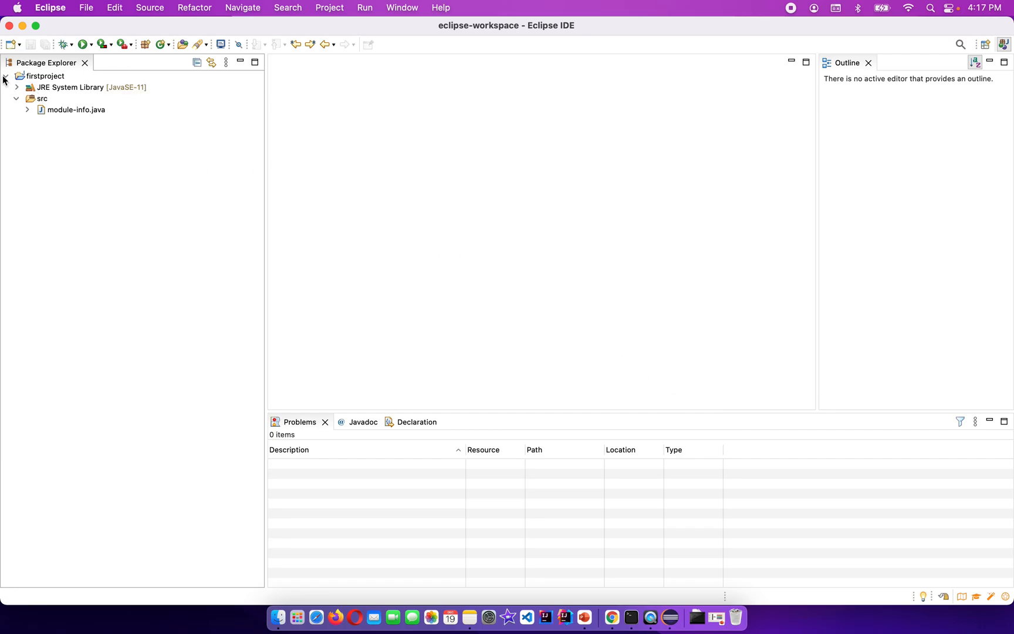
left_click(86, 7)
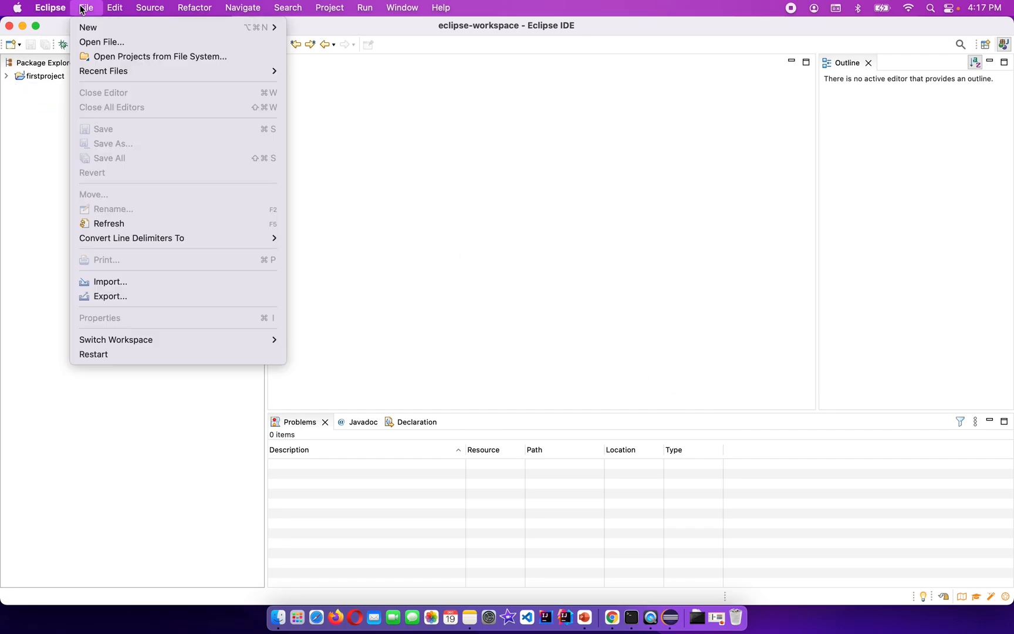
- Create Java project 'secondproject' with the JavaSE-17 execution environment
left_click(323, 30)
type("secondproject")
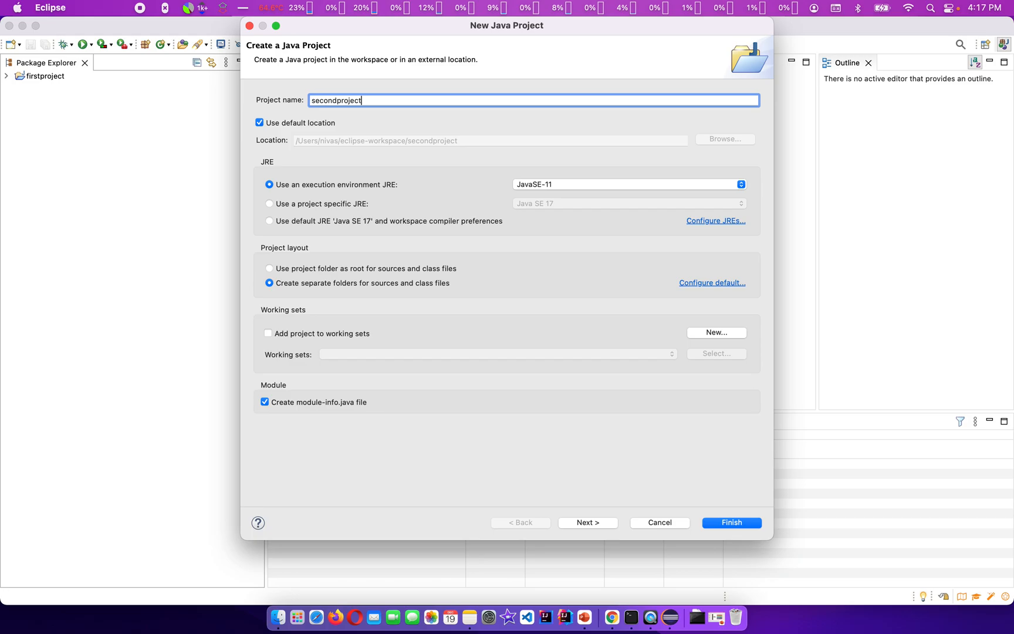
left_click(740, 183)
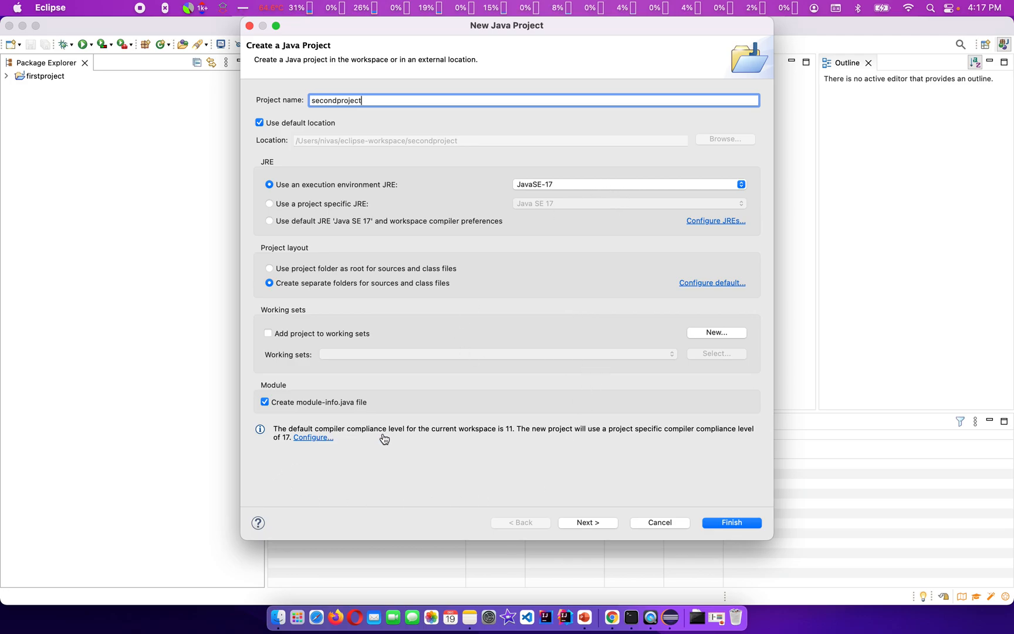
mouse_move(330, 450)
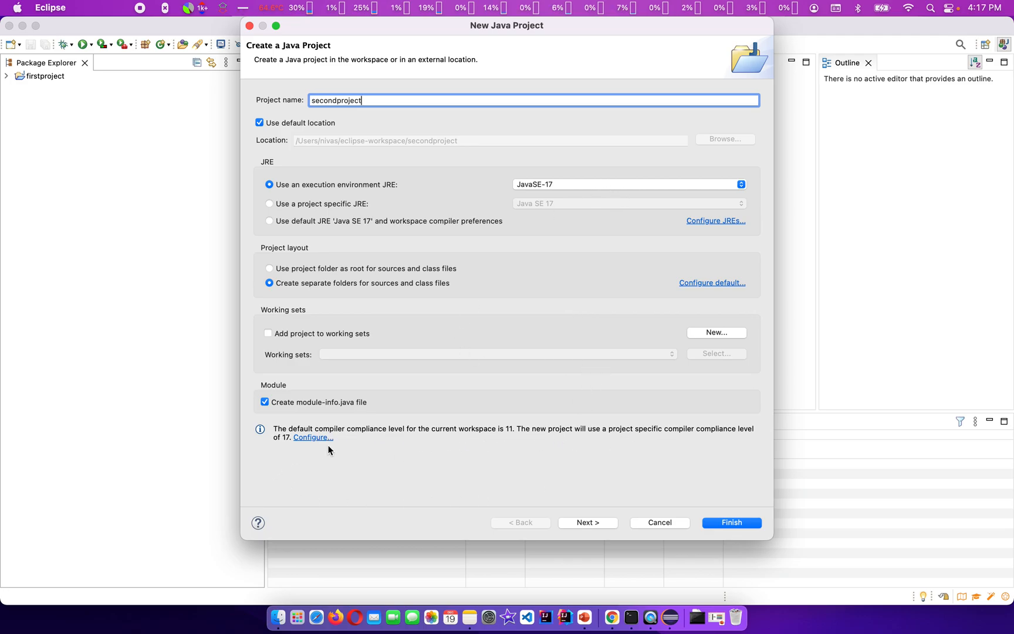
left_click(731, 522)
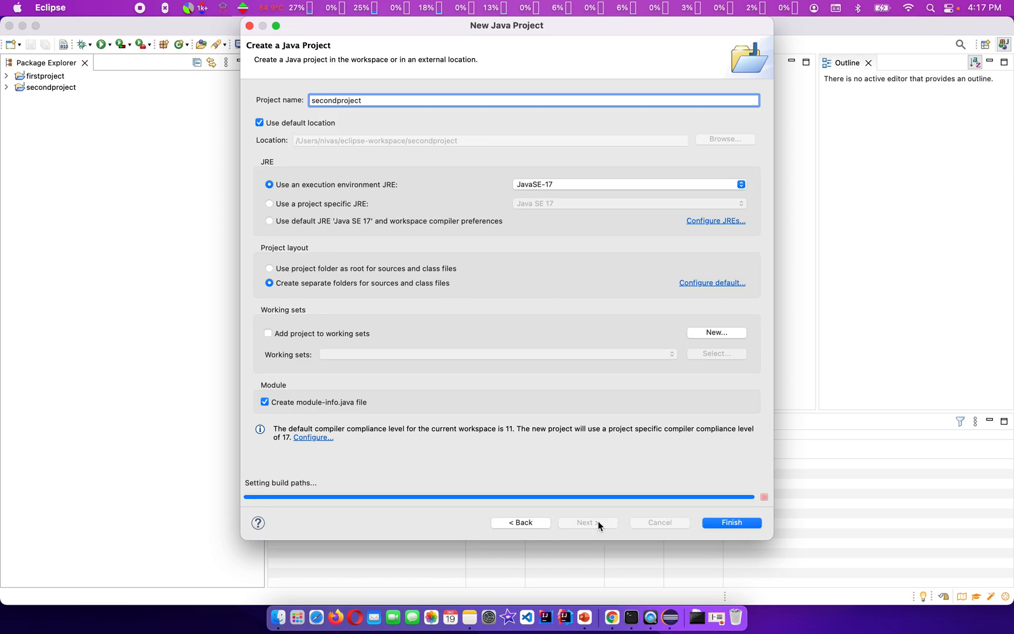
left_click(588, 522)
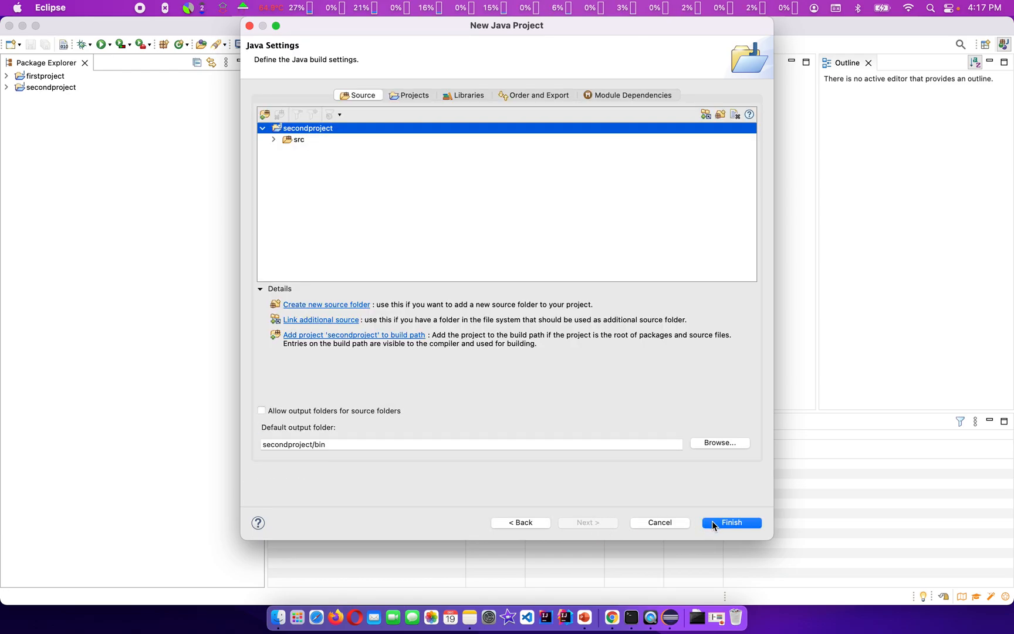
left_click(732, 522)
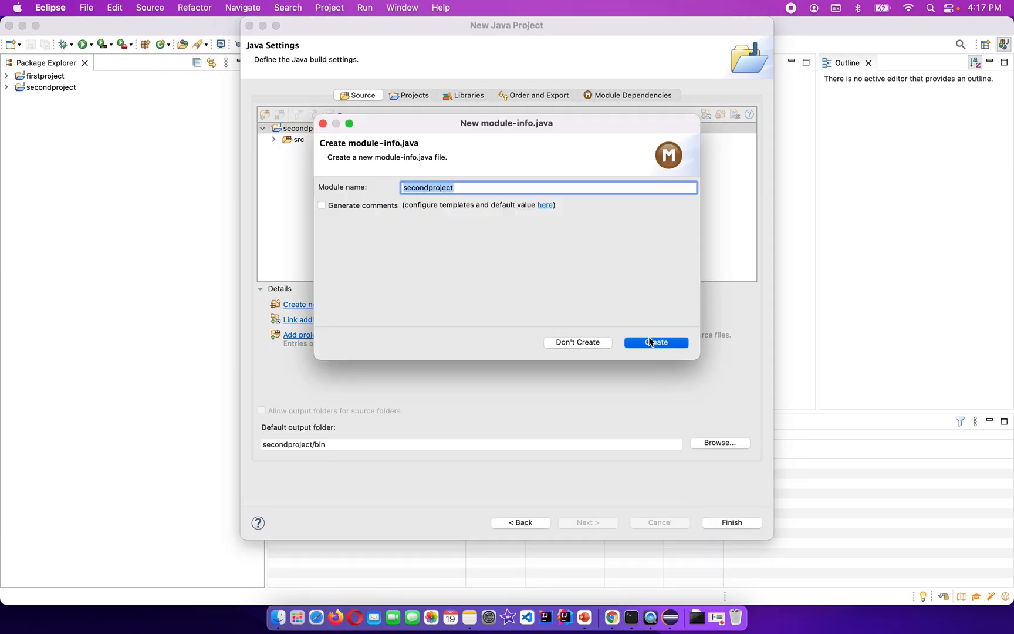
- Create secondproject's module-info.java and verify its JavaSE-17 system library against firstproject
left_click(656, 342)
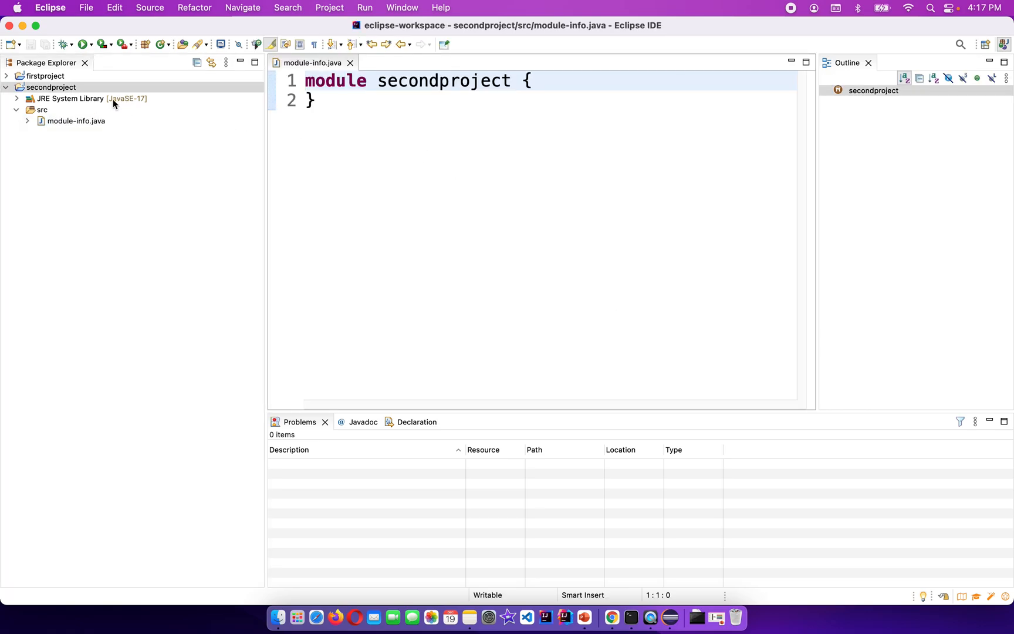
left_click(88, 97)
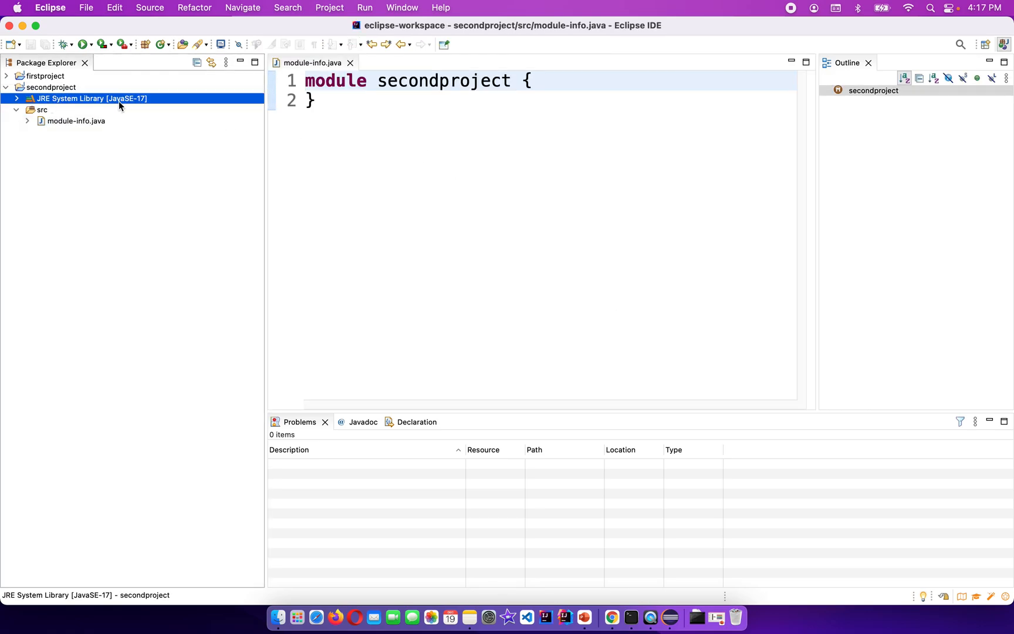
left_click(7, 75)
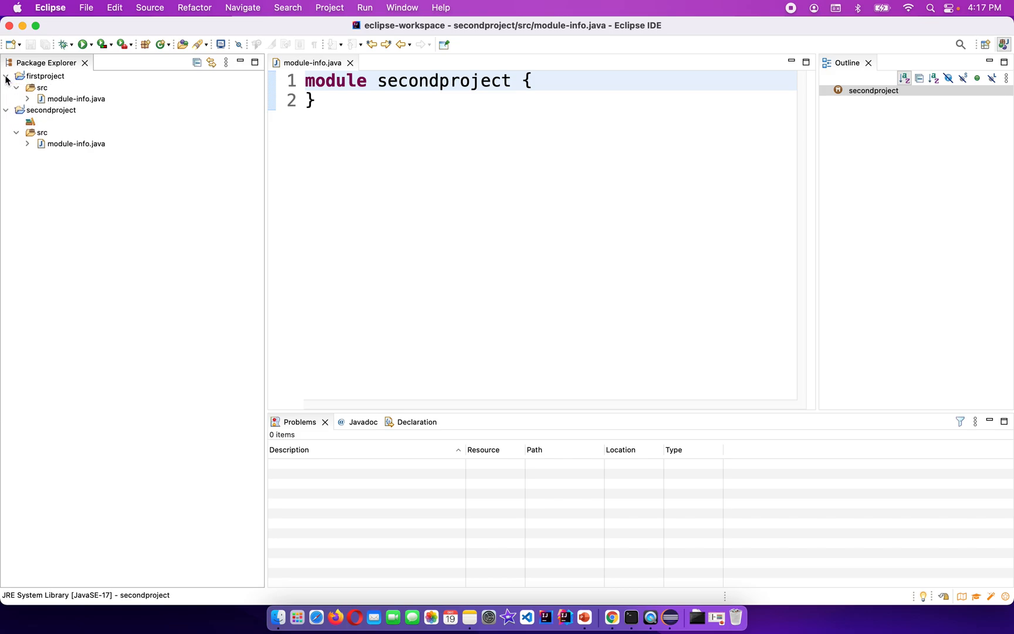
left_click(13, 76)
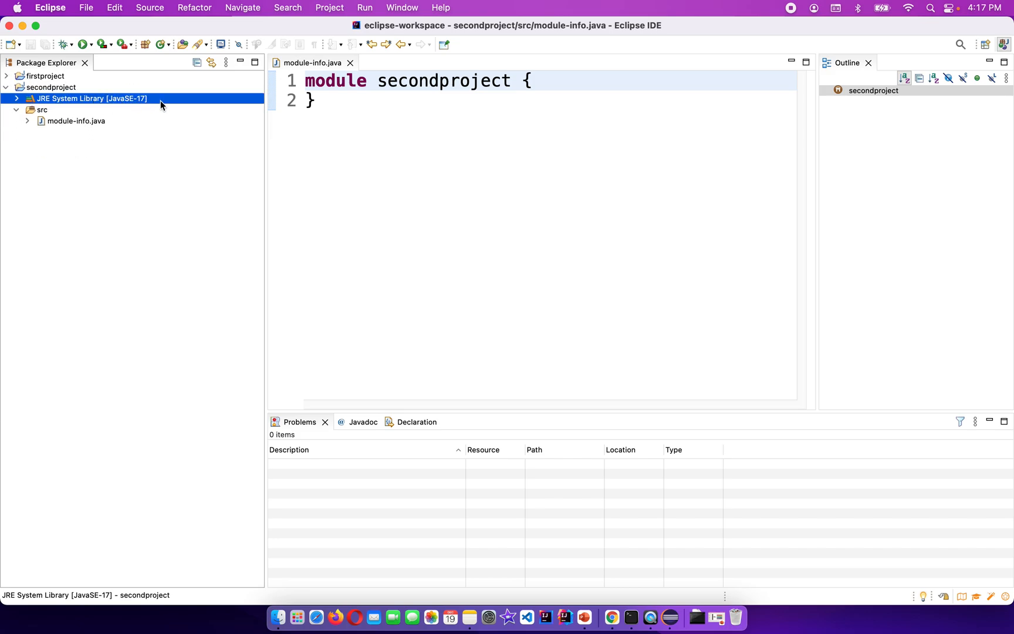
mouse_move(170, 104)
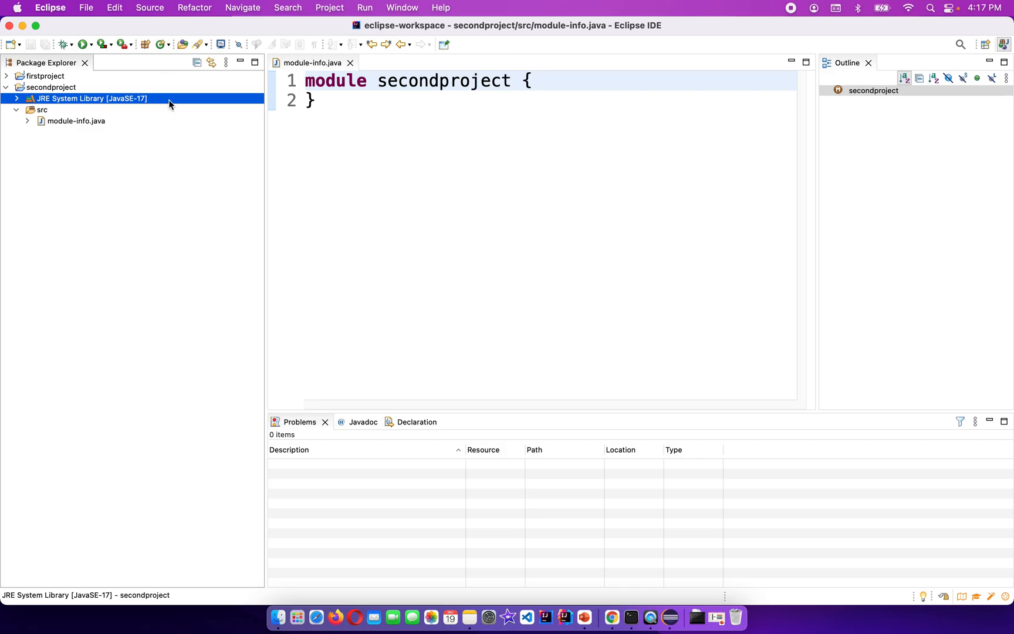